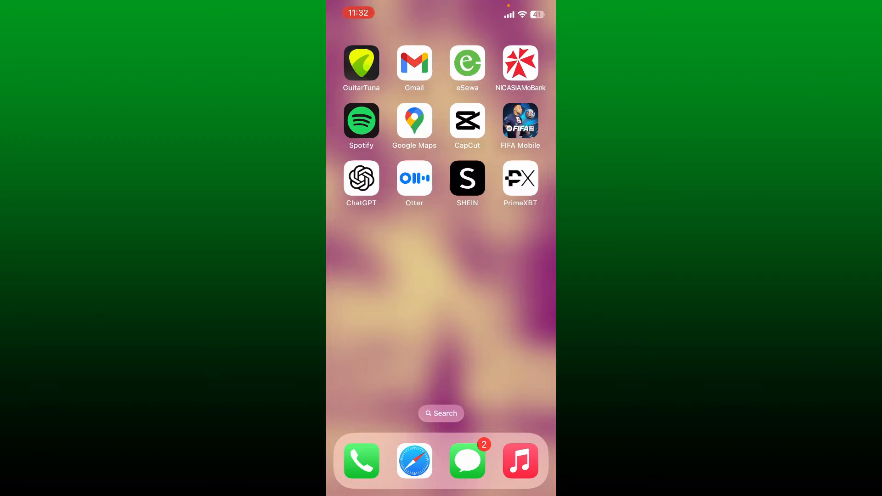
- Launch SHEIN and go to the Me account page with coupons, points and orders
{"action": "left_click", "coordinate": [466, 178]}
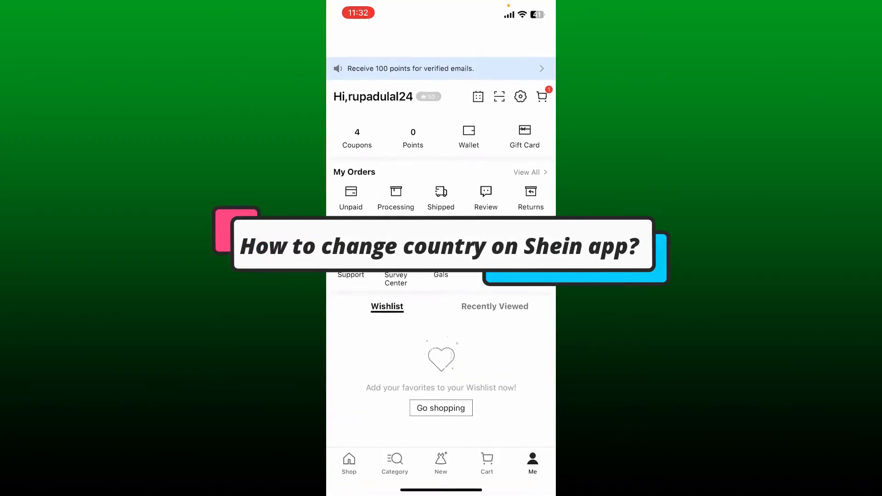
{"action": "left_click", "coordinate": [520, 96]}
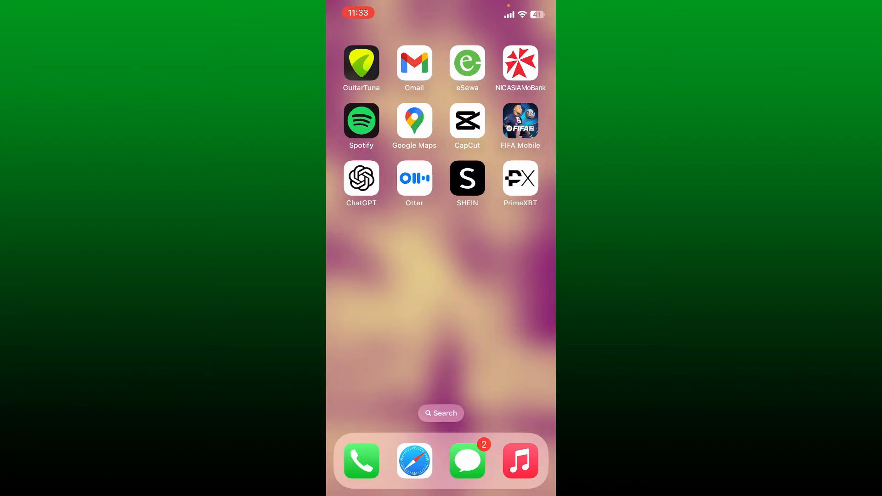
{"action": "left_click", "coordinate": [467, 178]}
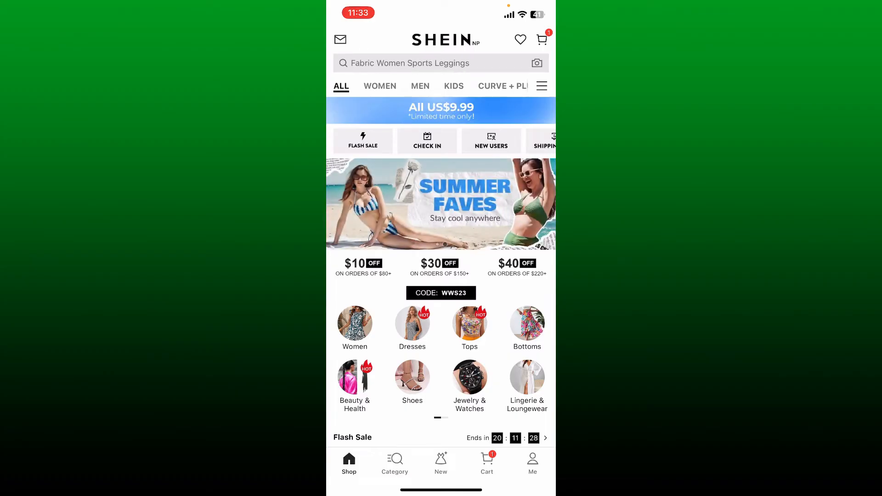
{"action": "left_click", "coordinate": [532, 462]}
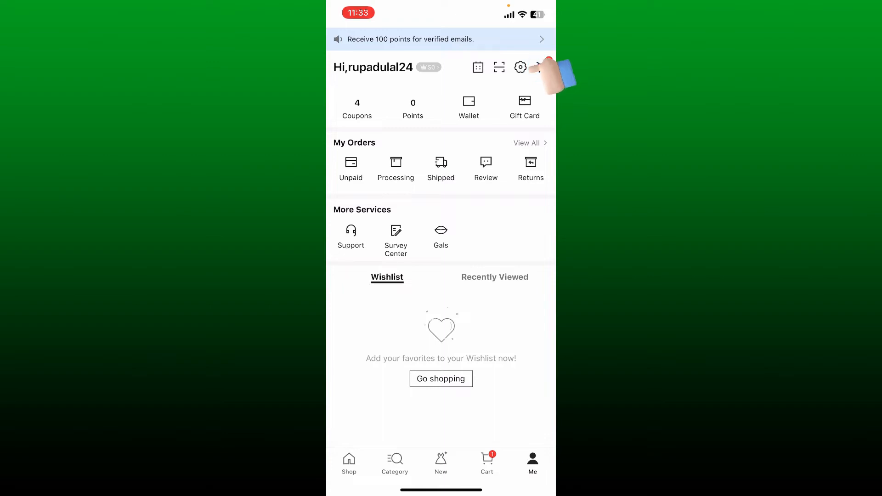
- In SHEIN settings, set the shopping location to Canada
{"action": "left_click", "coordinate": [519, 68]}
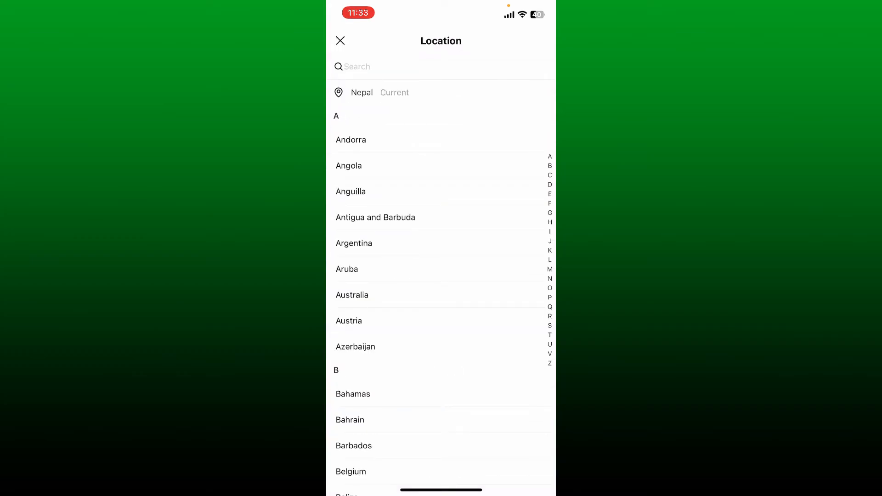
{"action": "scroll", "scroll_direction": "down", "scroll_amount": 3}
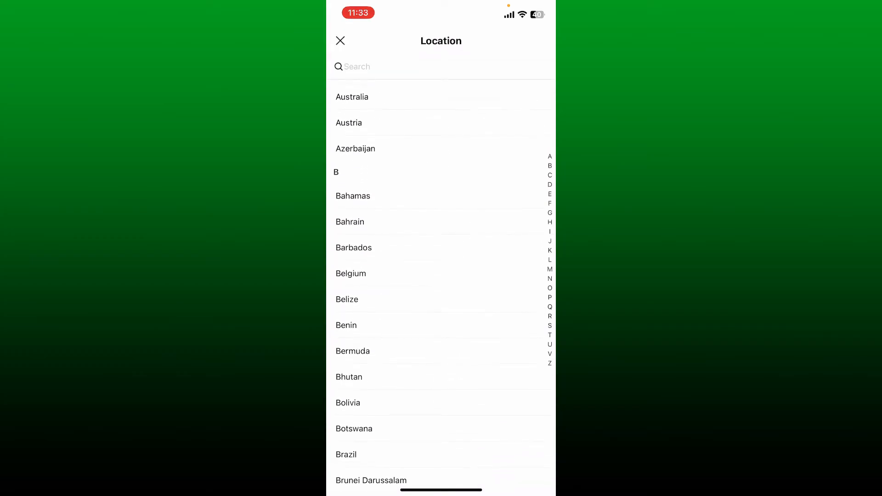
{"action": "scroll", "scroll_direction": "up", "scroll_amount": 3}
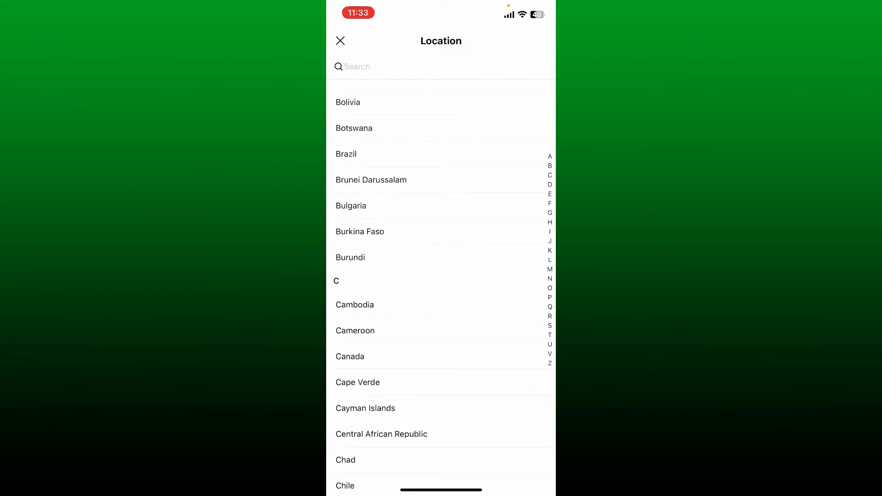
{"action": "scroll", "scroll_direction": "down", "scroll_amount": 3}
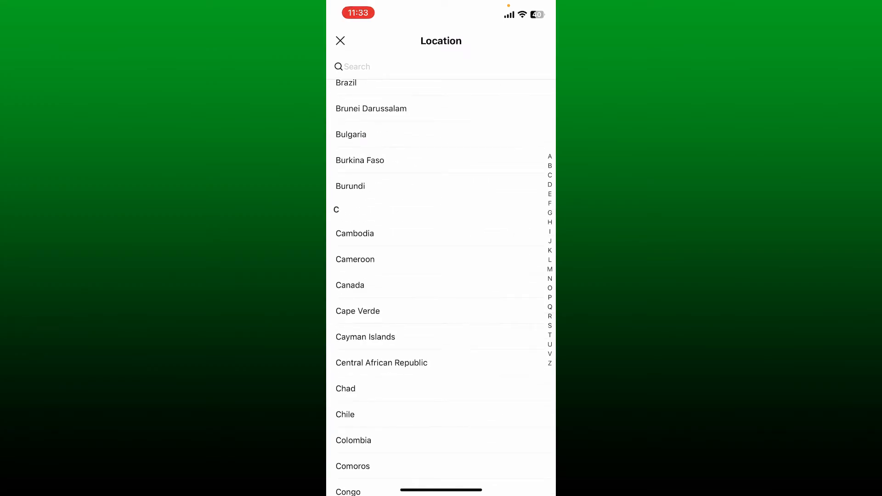
{"action": "left_click", "coordinate": [340, 41]}
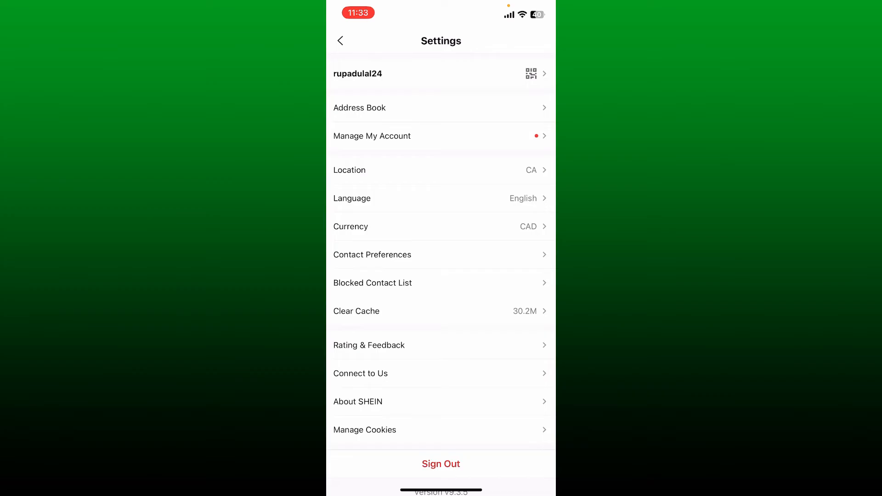
- Leave Settings and return to the Me account page
{"action": "left_click", "coordinate": [339, 40]}
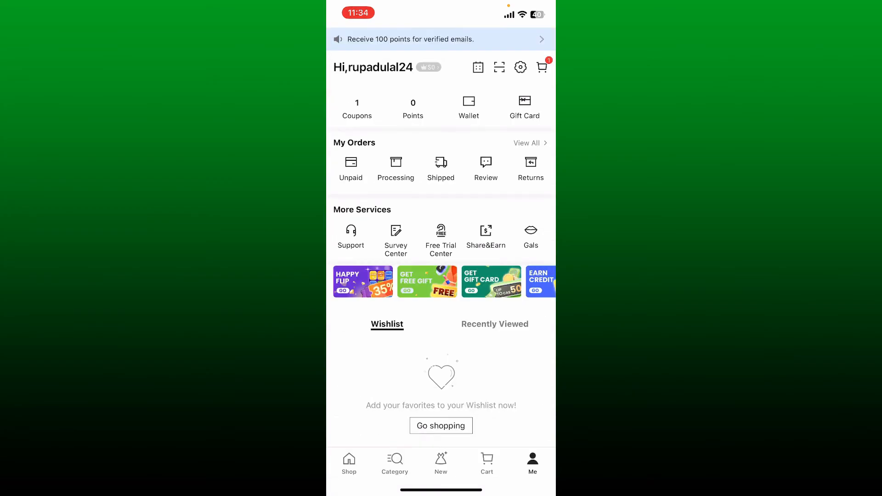